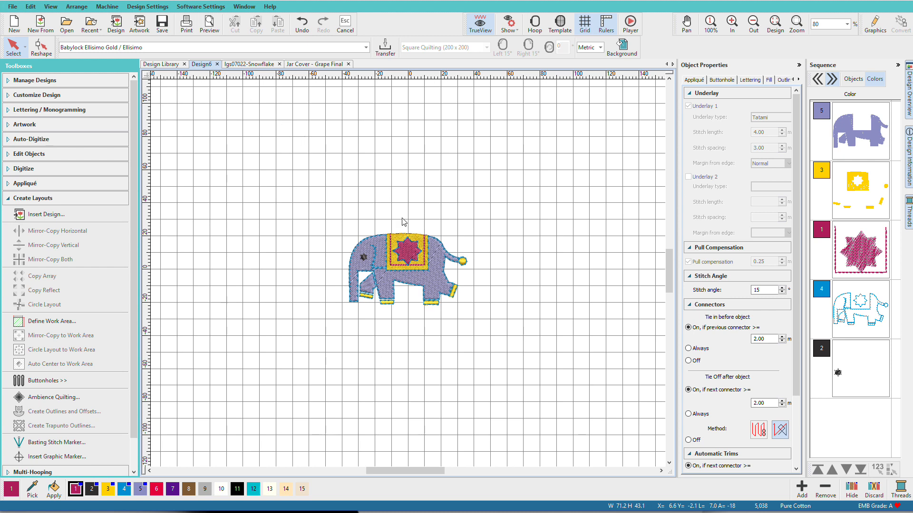
Select the elephant design on the canvas with Create Layouts available.
scroll("up", 3)
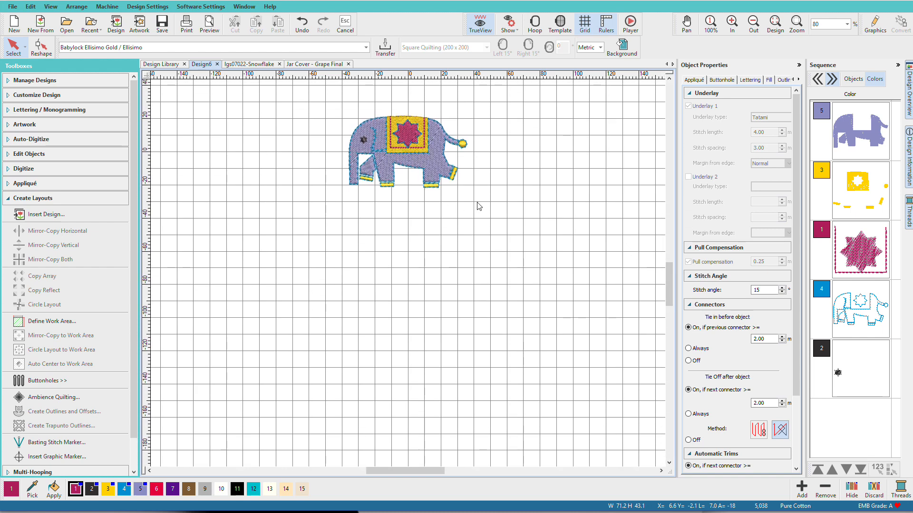
left_click(408, 146)
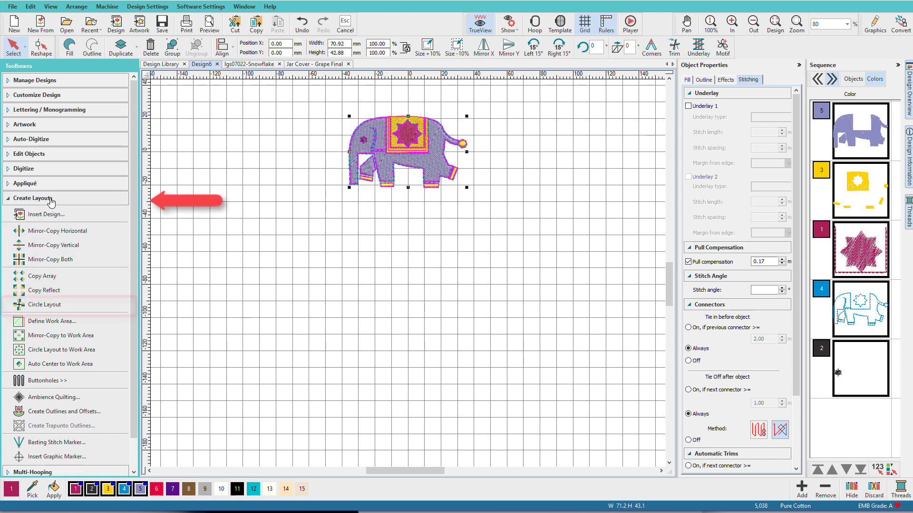
Start a Circle Layout of the elephant keeping the copy count at 5.
left_click(43, 304)
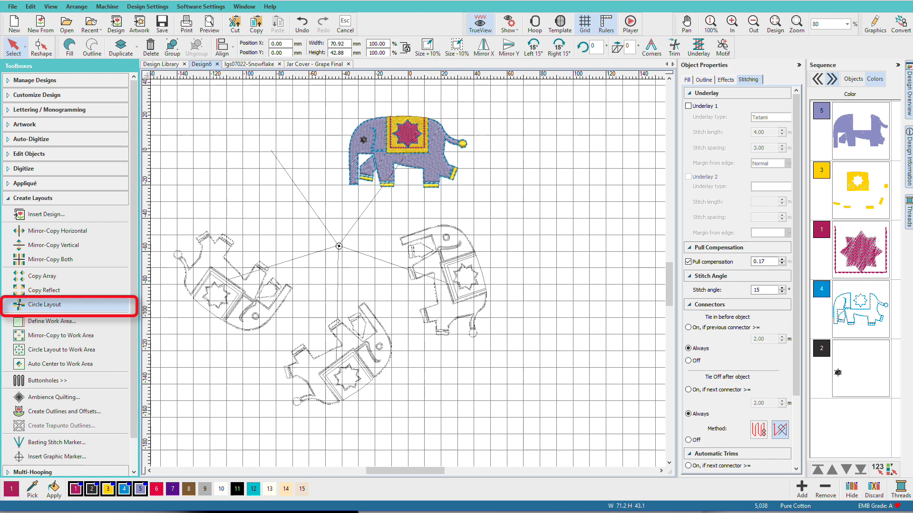
left_click(41, 305)
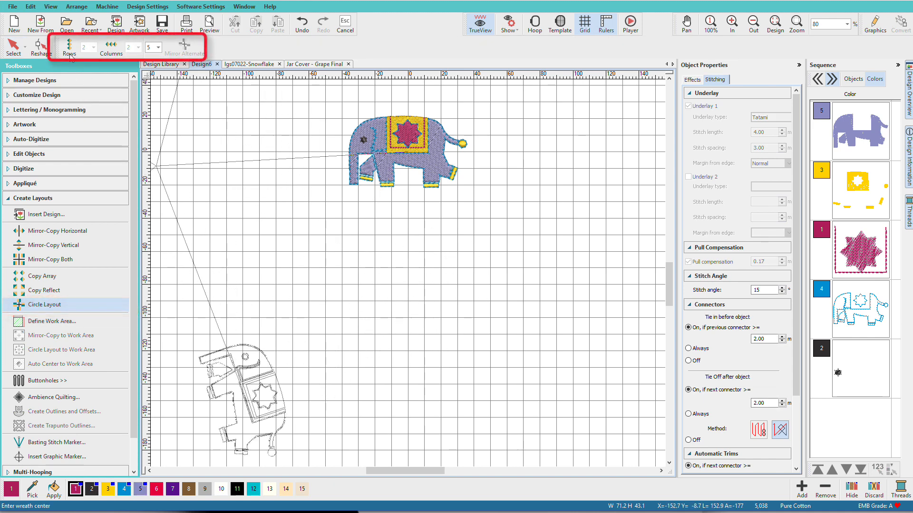
mouse_move(79, 55)
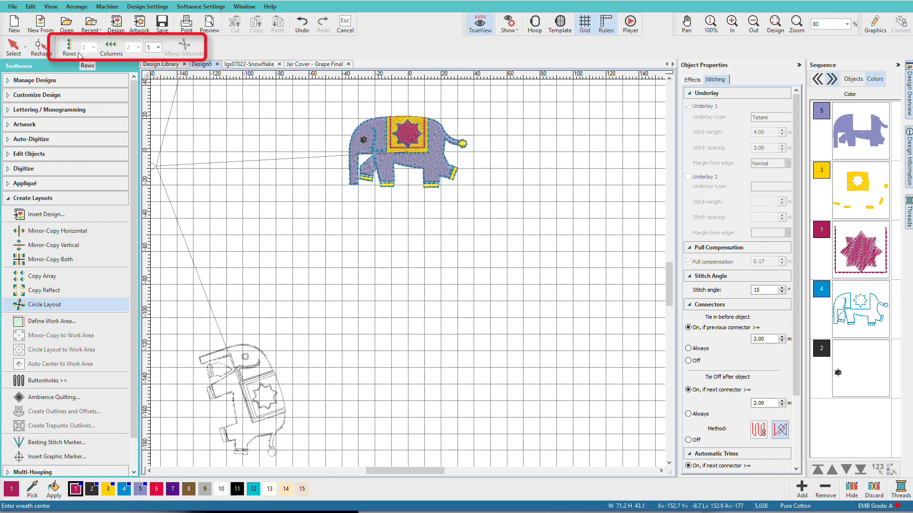
mouse_move(127, 54)
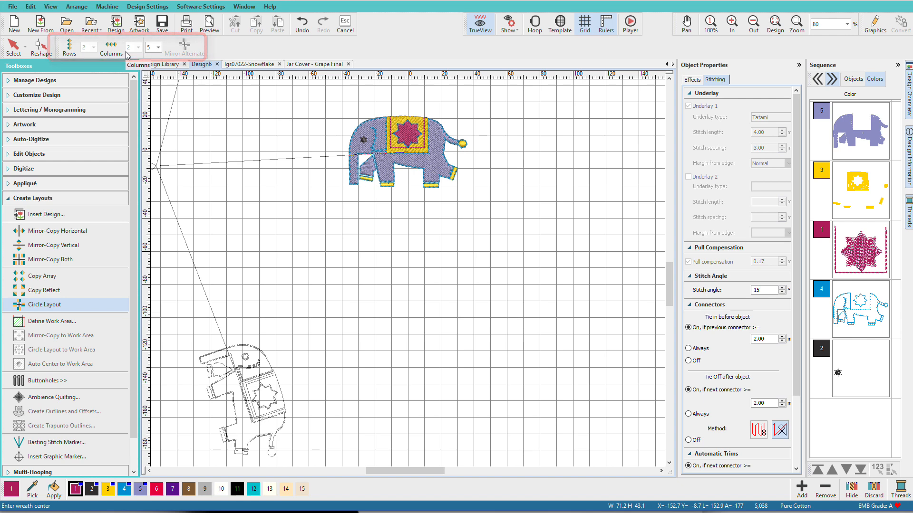
left_click(157, 48)
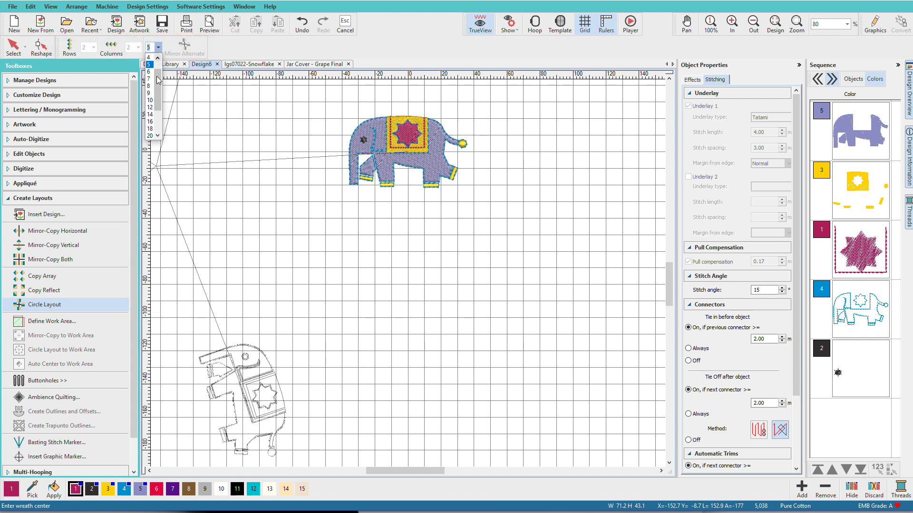
scroll("down", 3)
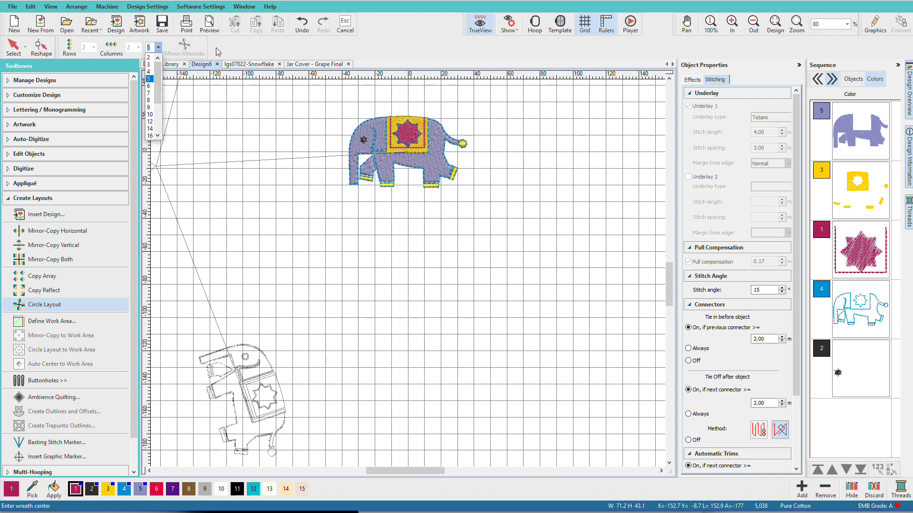
left_click(235, 91)
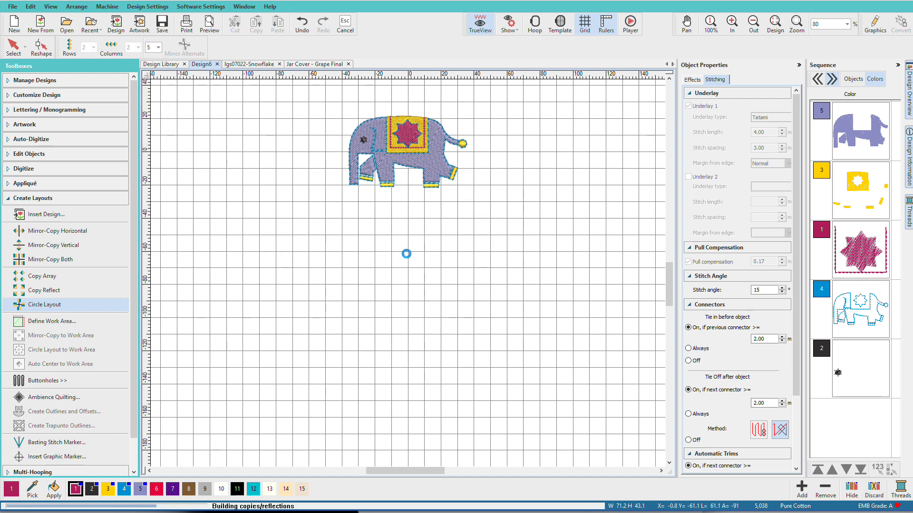
Finish the five-elephant circular wreath.
left_click(44, 304)
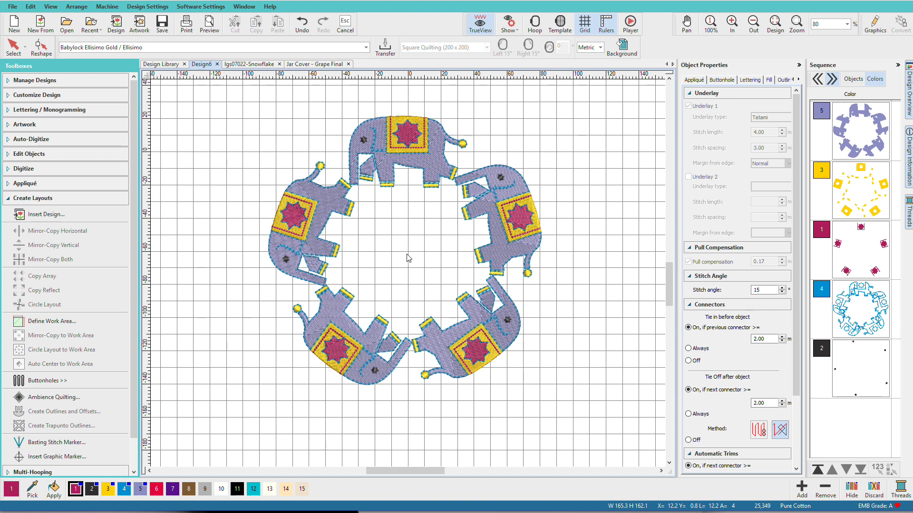
mouse_move(440, 220)
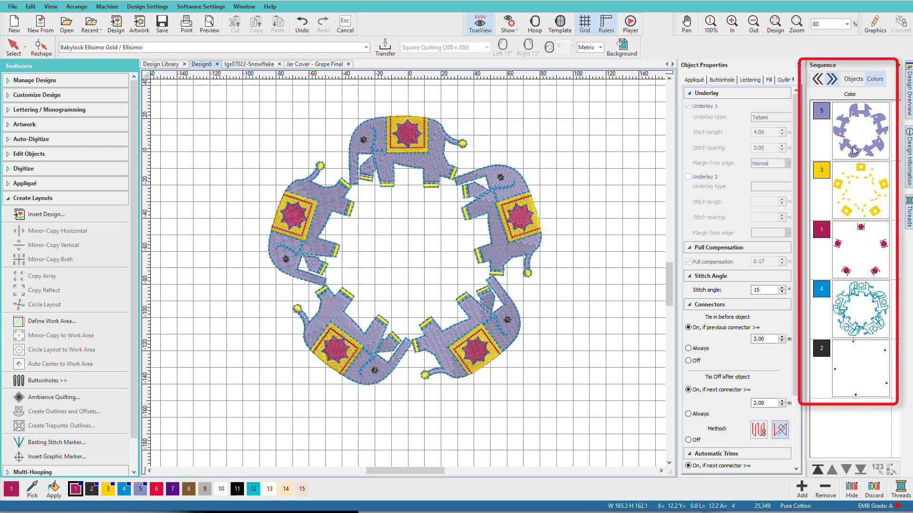
mouse_move(855, 120)
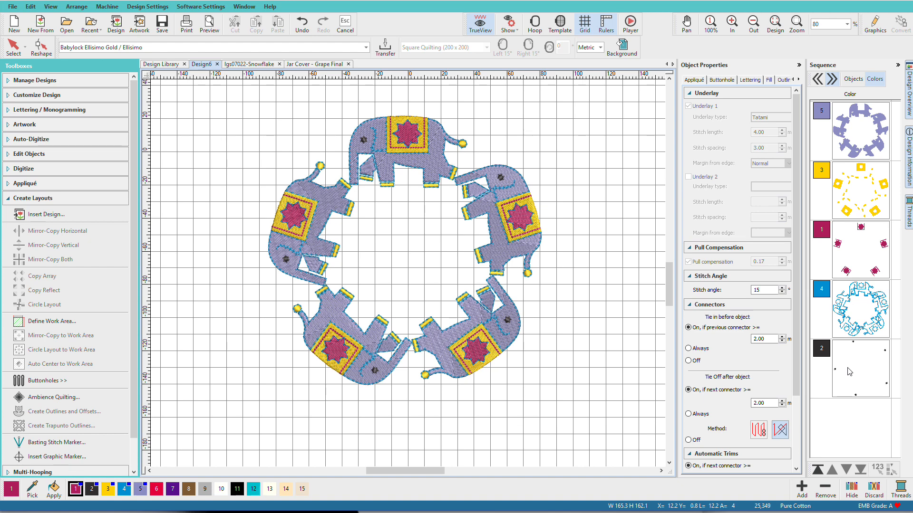
mouse_move(830, 368)
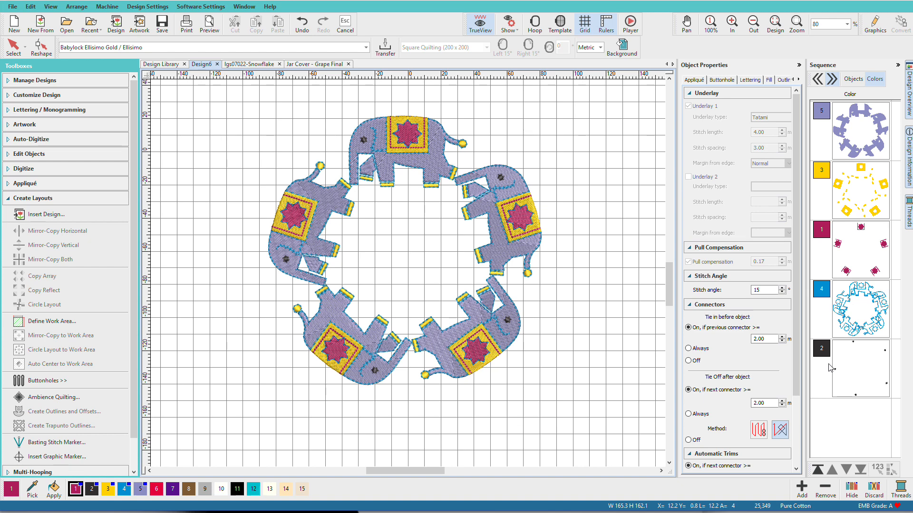
Undo the wreath and start a six-copy Mirror Alternate circle layout with its centre set.
left_click(302, 23)
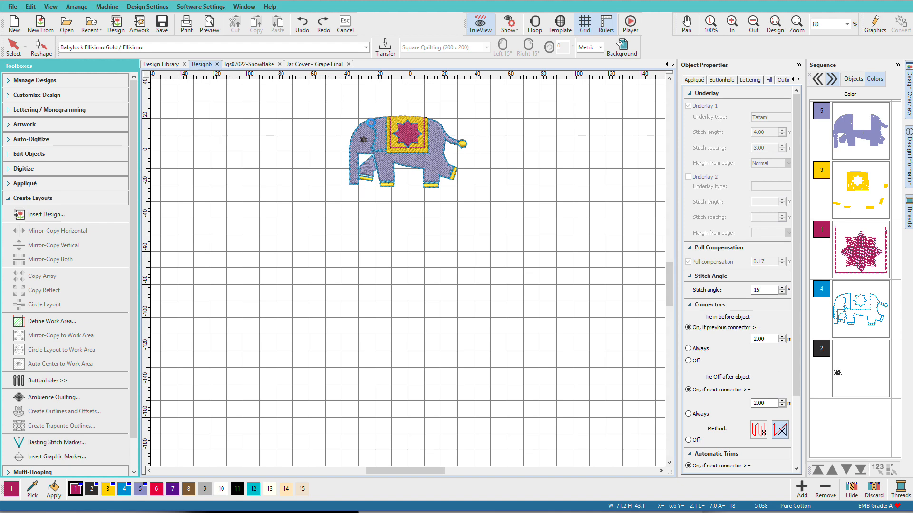
left_click(401, 145)
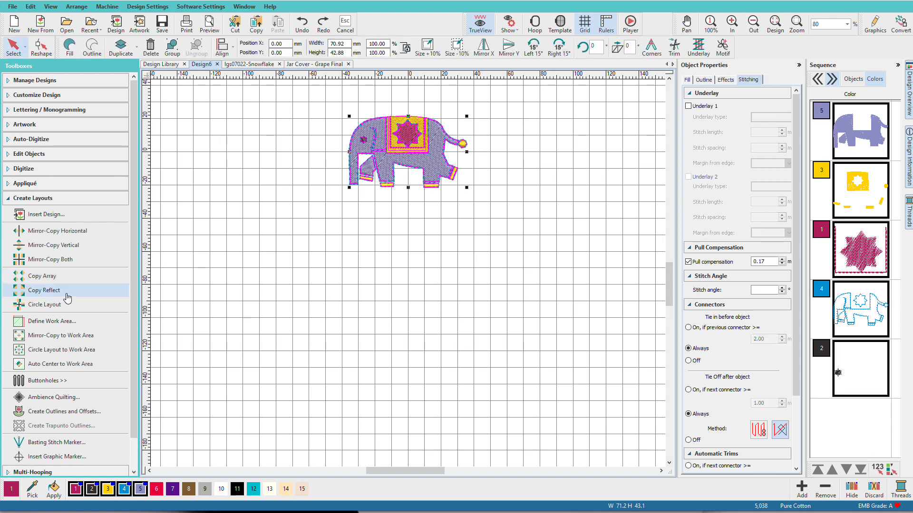
left_click(44, 304)
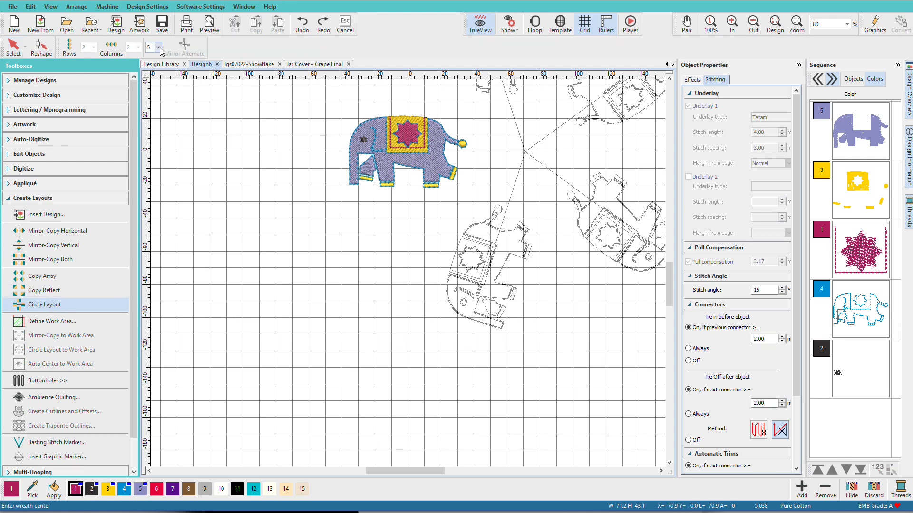
left_click(160, 45)
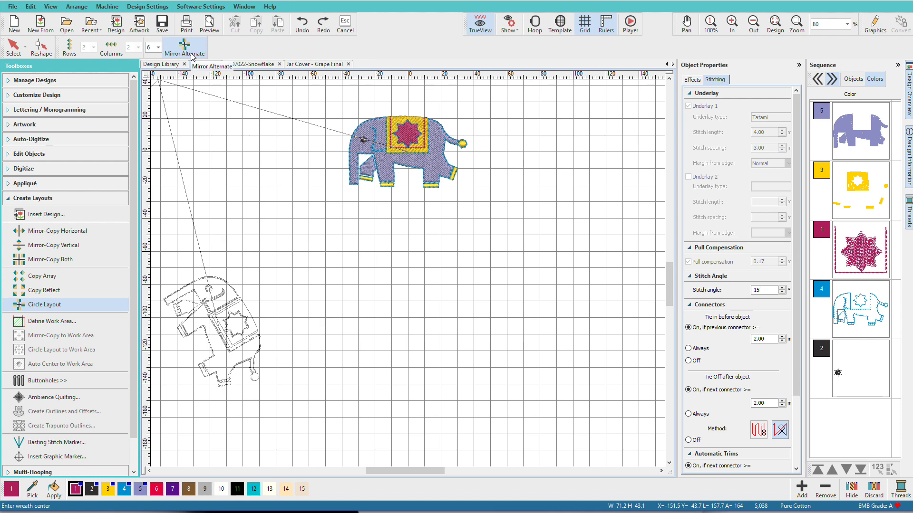
left_click(185, 47)
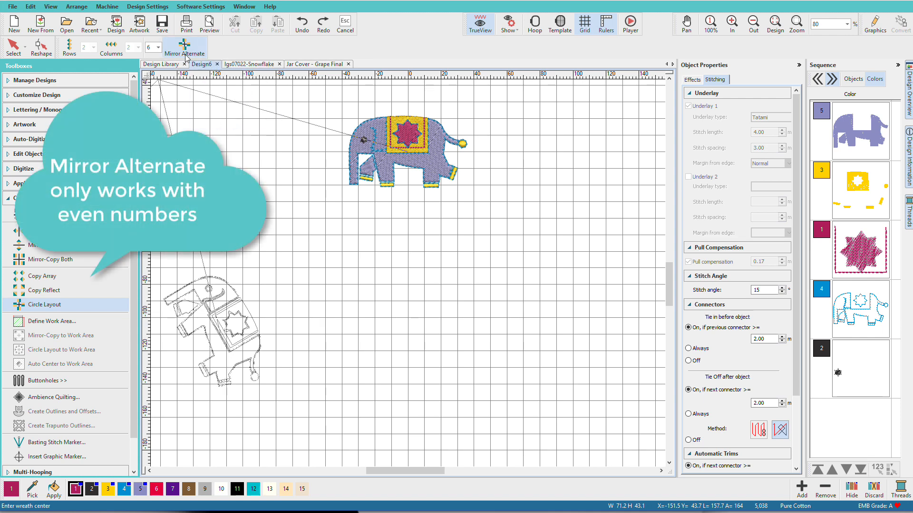
left_click(310, 181)
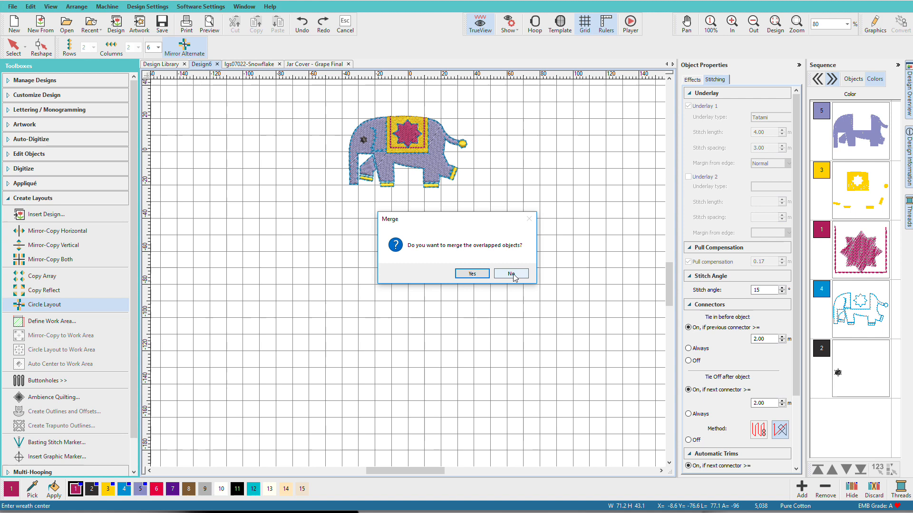
Answer No to merging the overlapped objects.
left_click(511, 273)
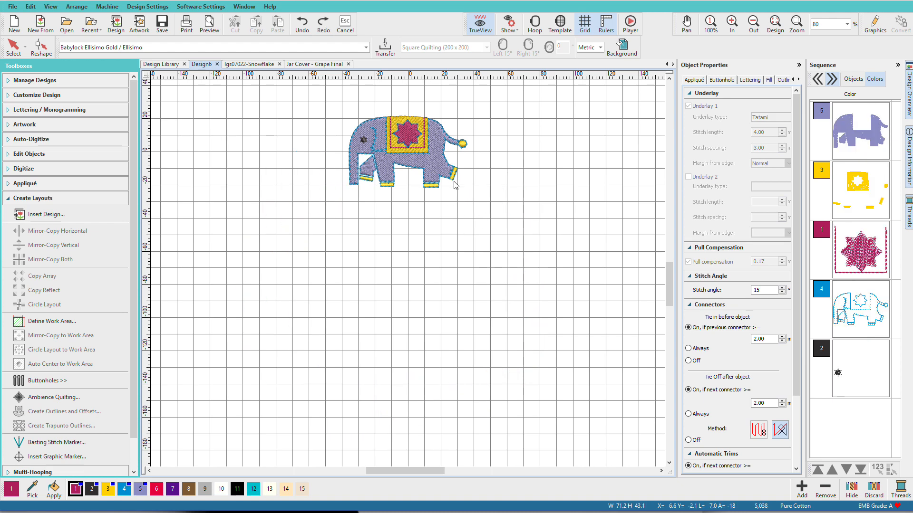
left_click(395, 146)
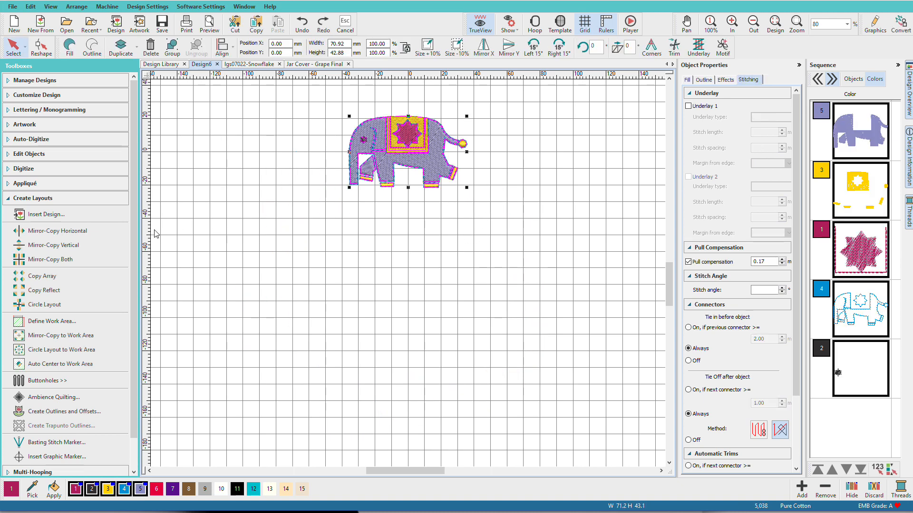
left_click(56, 230)
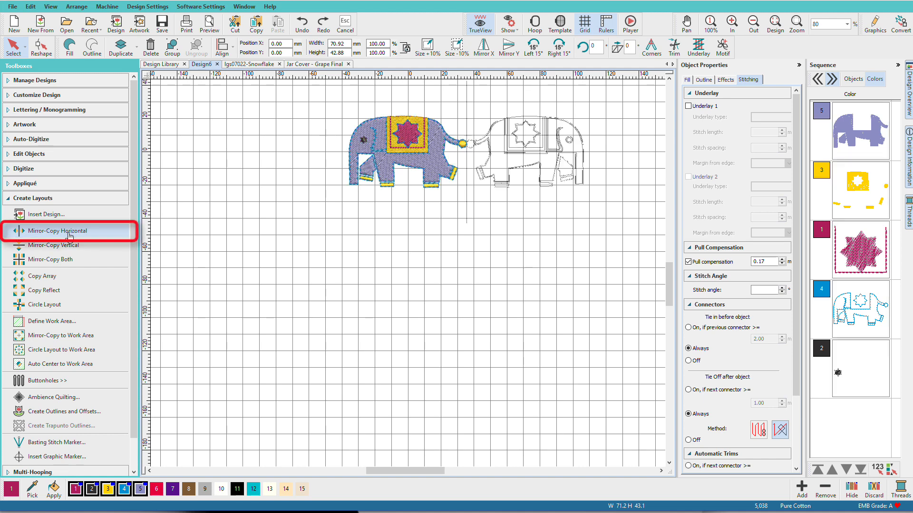
left_click(57, 230)
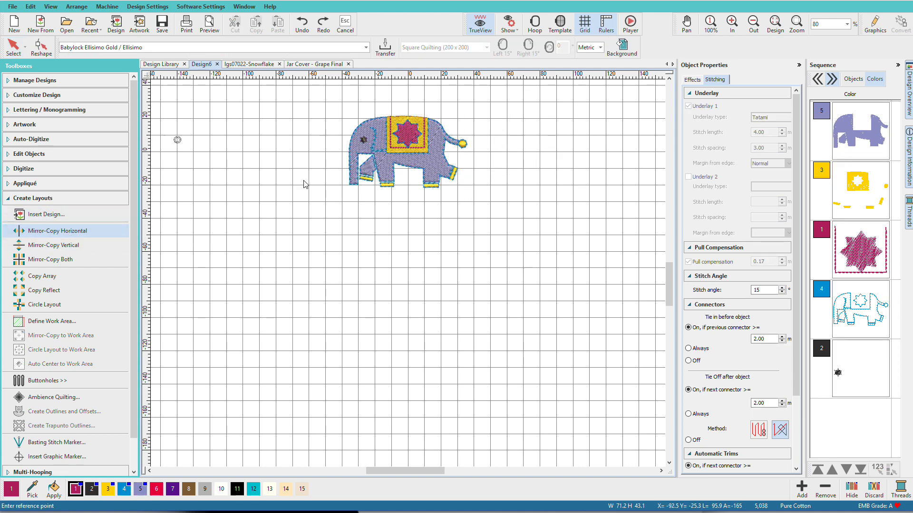
left_click(57, 230)
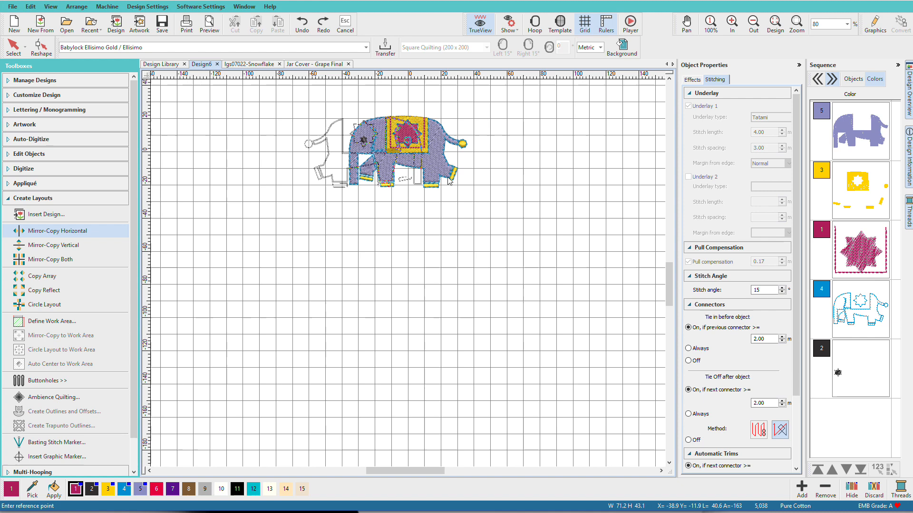
left_click(56, 231)
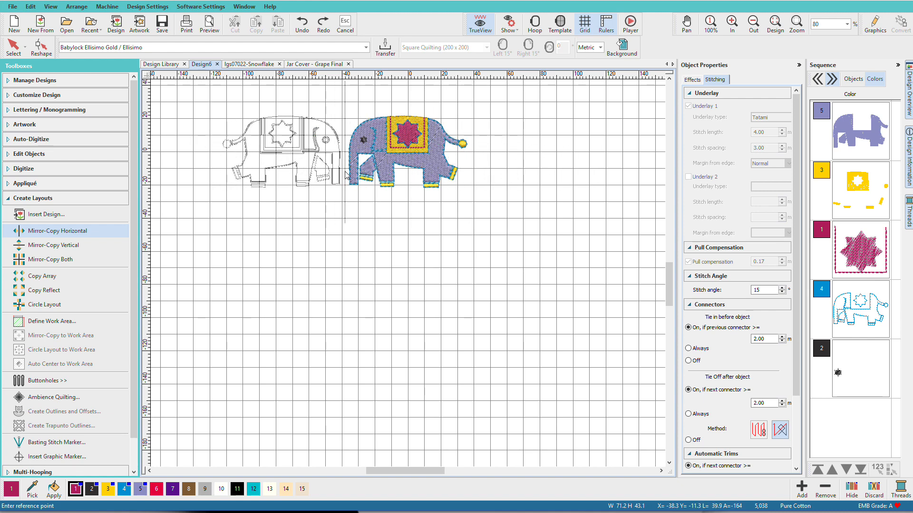
left_click(57, 231)
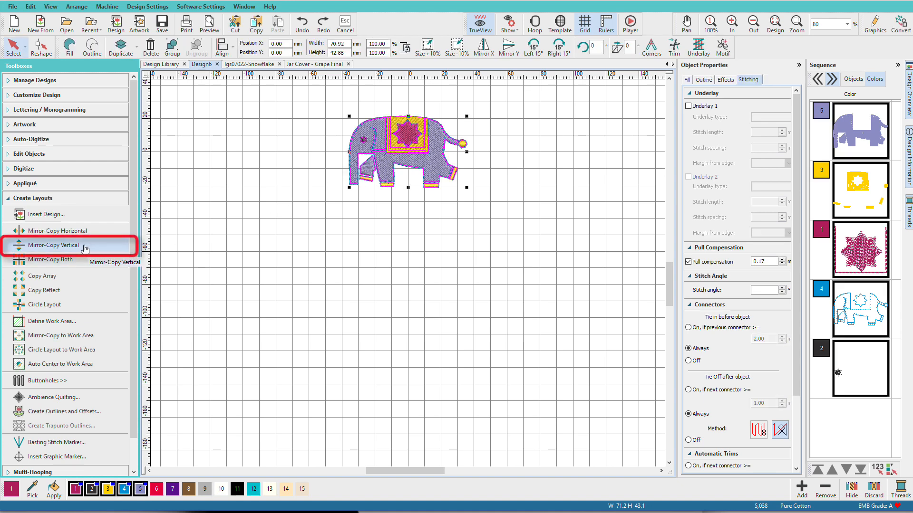
left_click(53, 245)
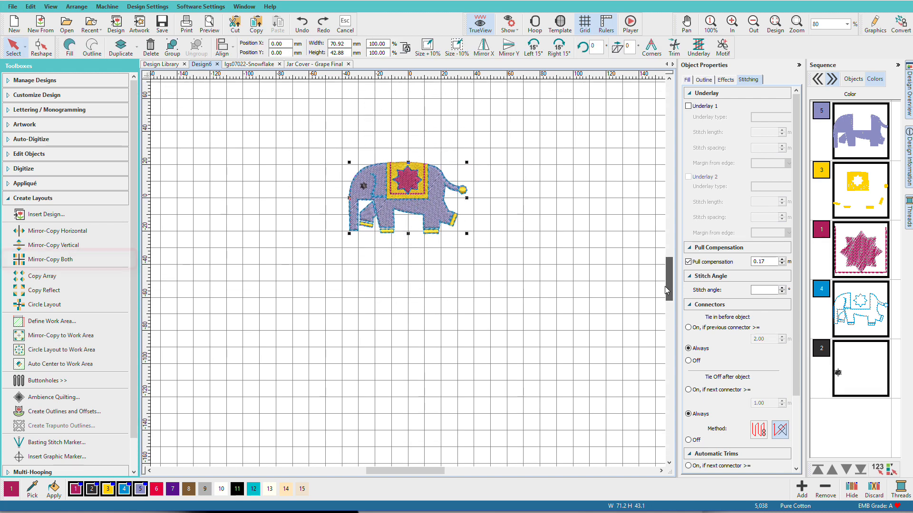
left_click(52, 259)
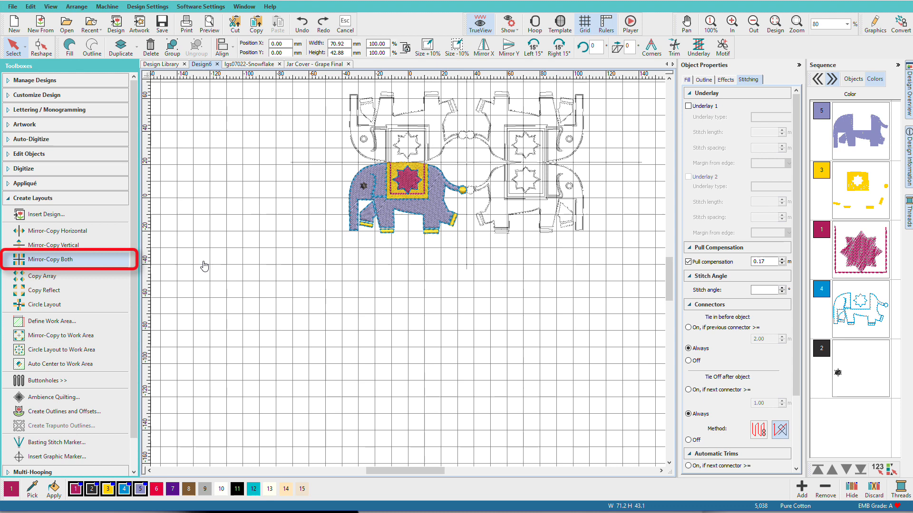
left_click(51, 258)
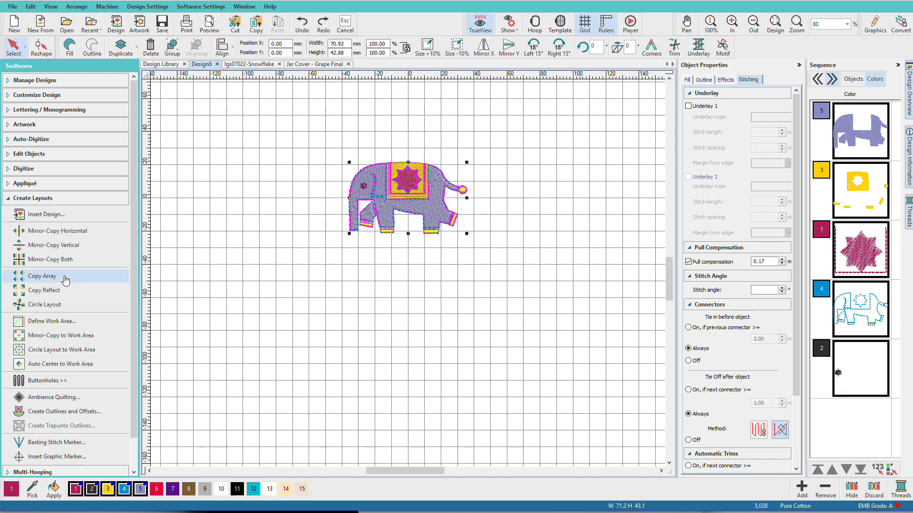
mouse_move(64, 280)
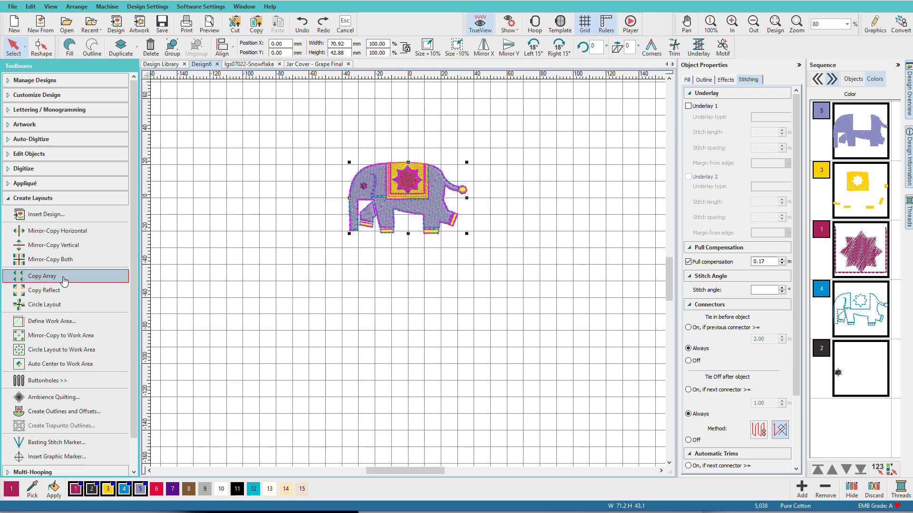
Set up a Copy Array grid of 3 rows by 4 columns for the elephant.
left_click(41, 275)
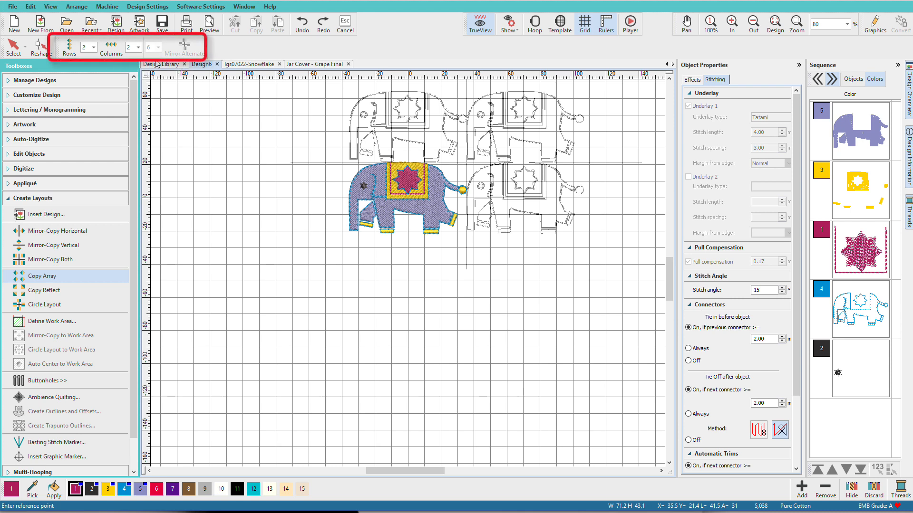
mouse_move(94, 52)
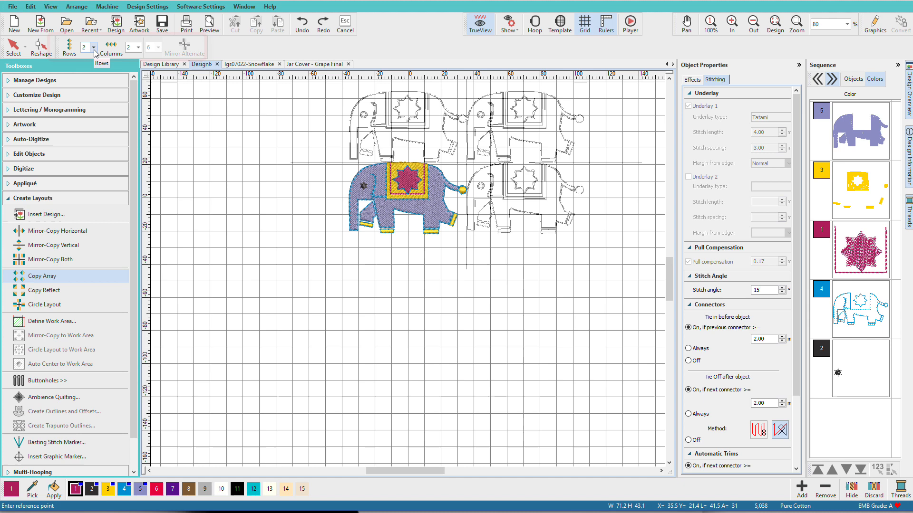
mouse_move(87, 47)
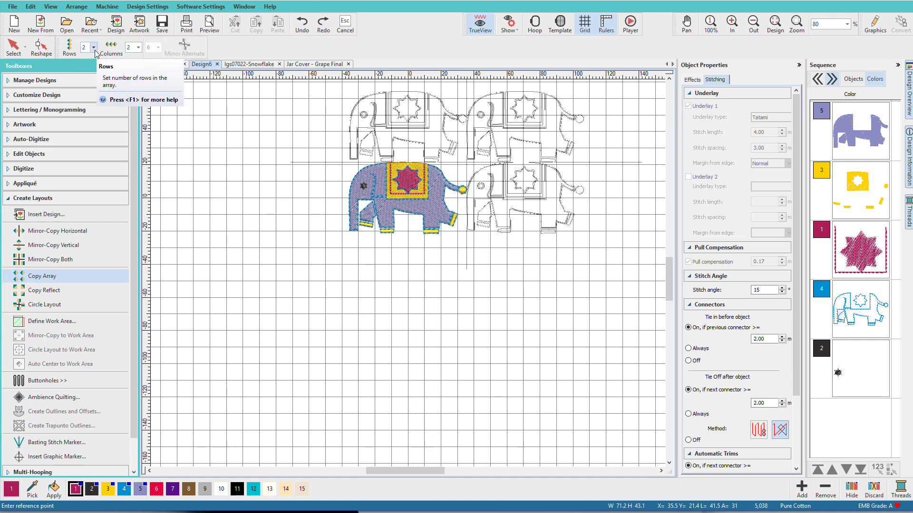
left_click(92, 45)
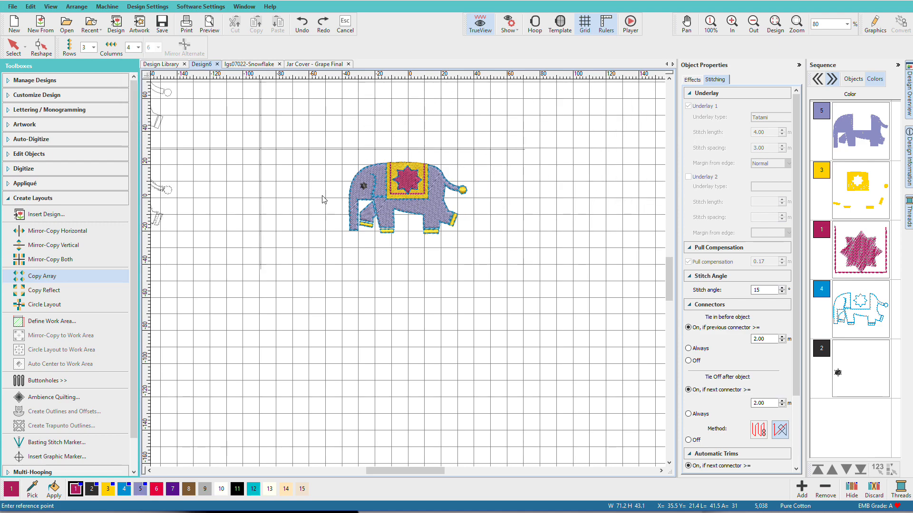
left_click(42, 276)
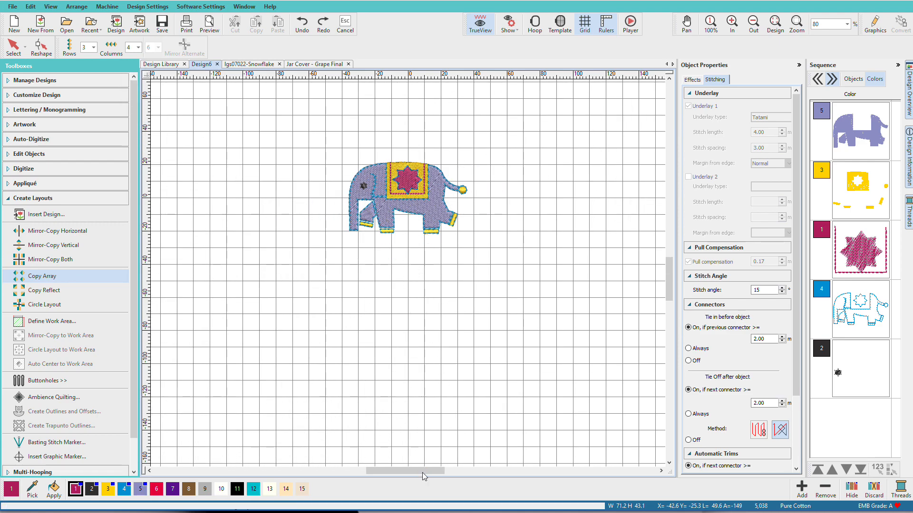
left_click(42, 275)
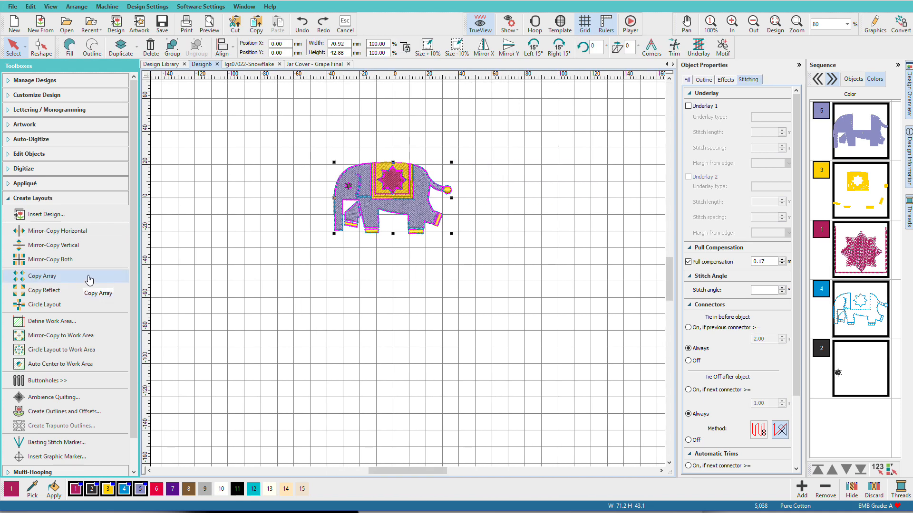
left_click(41, 276)
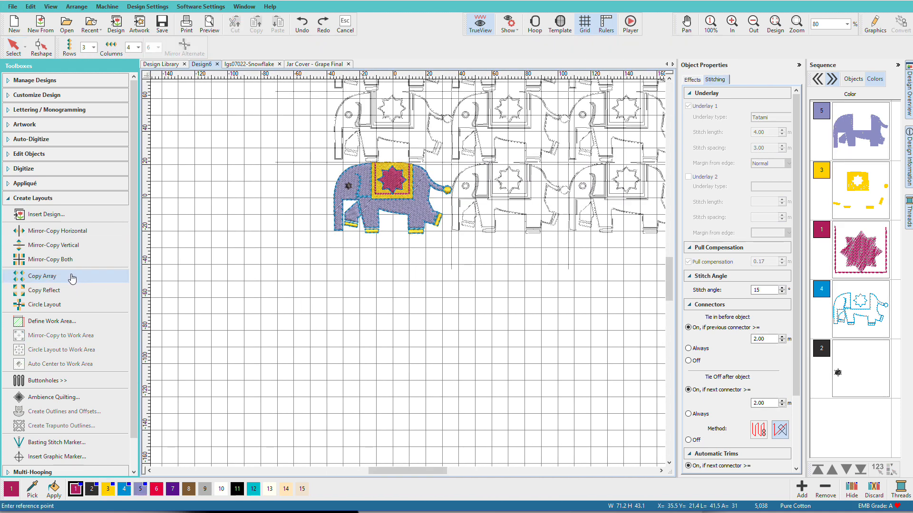
mouse_move(186, 46)
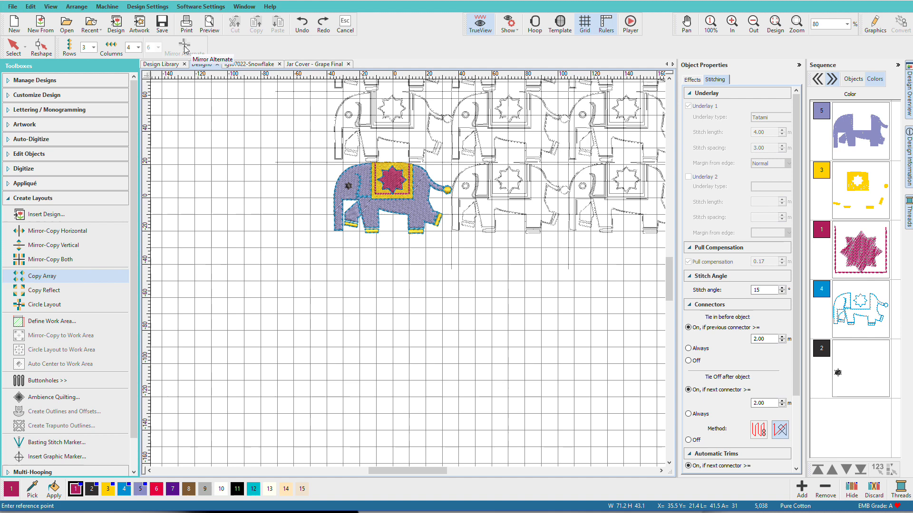
mouse_move(183, 45)
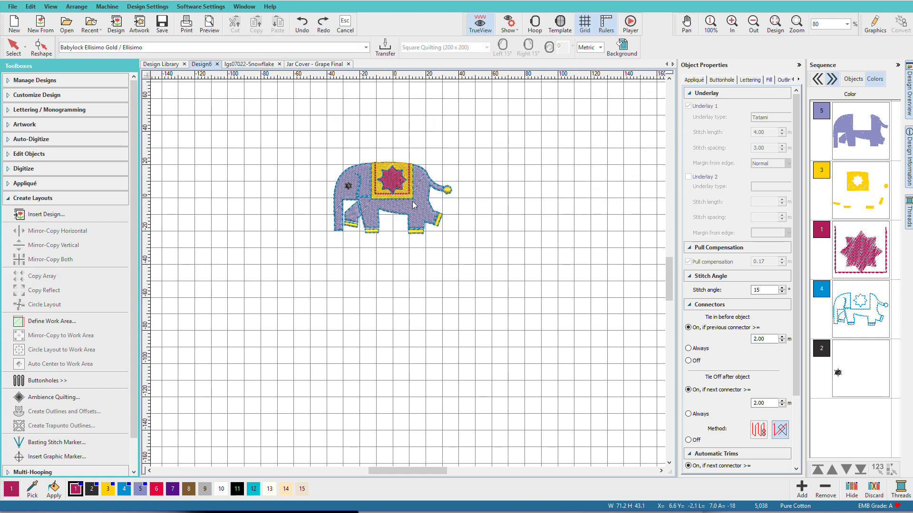
Place a Mirror-Copy Horizontal partner to the left of the elephant.
left_click(390, 195)
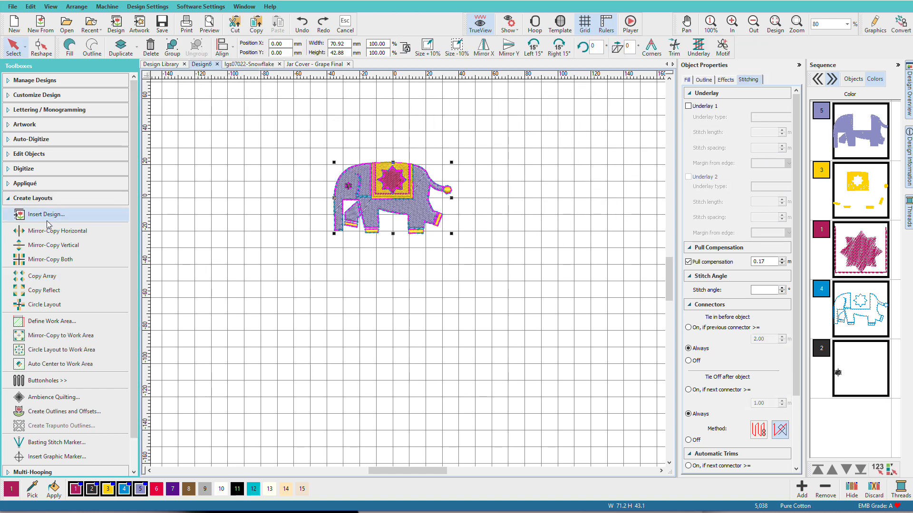
left_click(57, 230)
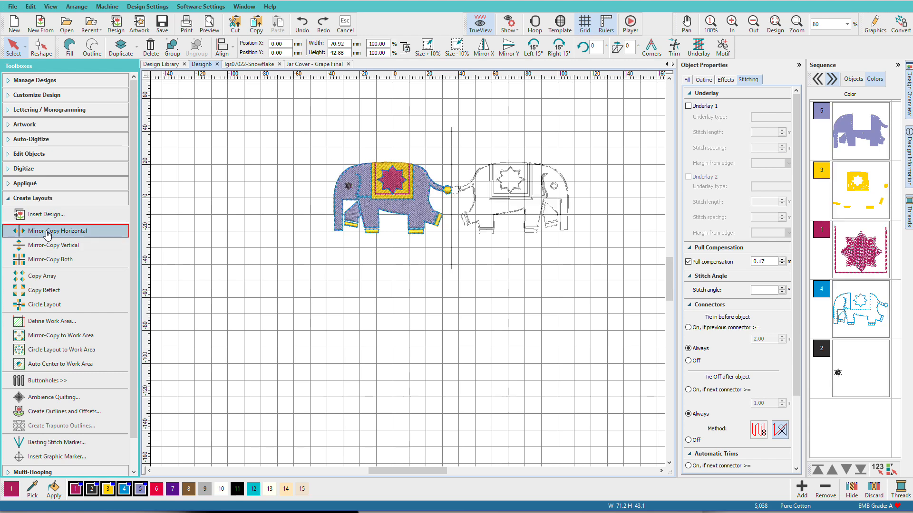
left_click(57, 230)
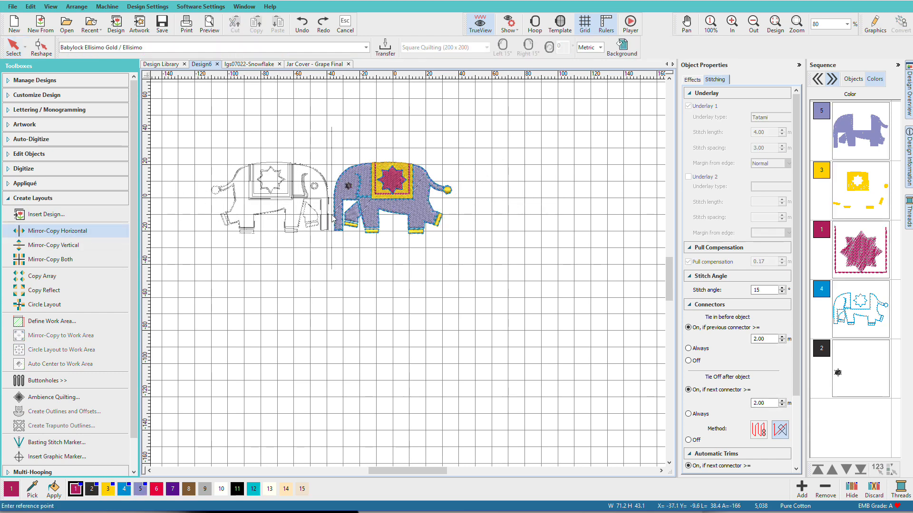
left_click(56, 230)
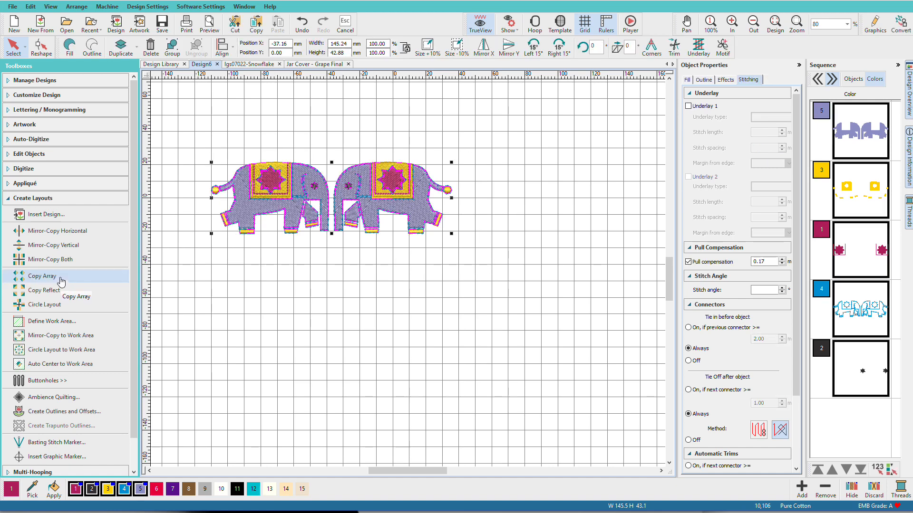
Repeat the elephant pair with Copy Array into two rows of four elephants.
left_click(41, 276)
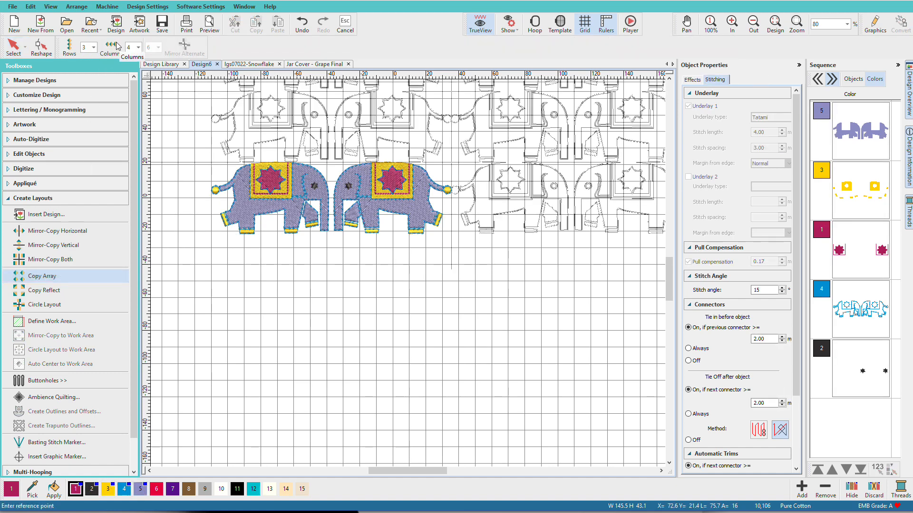
left_click(93, 47)
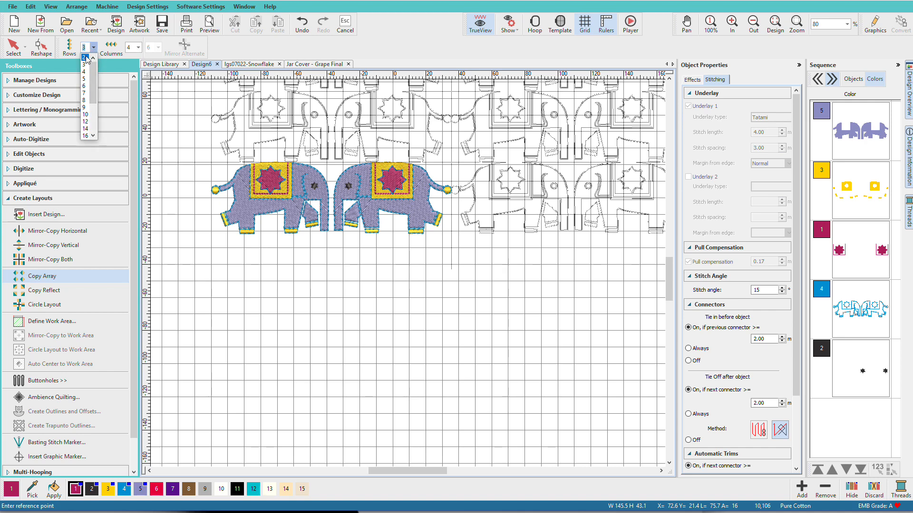
left_click(84, 59)
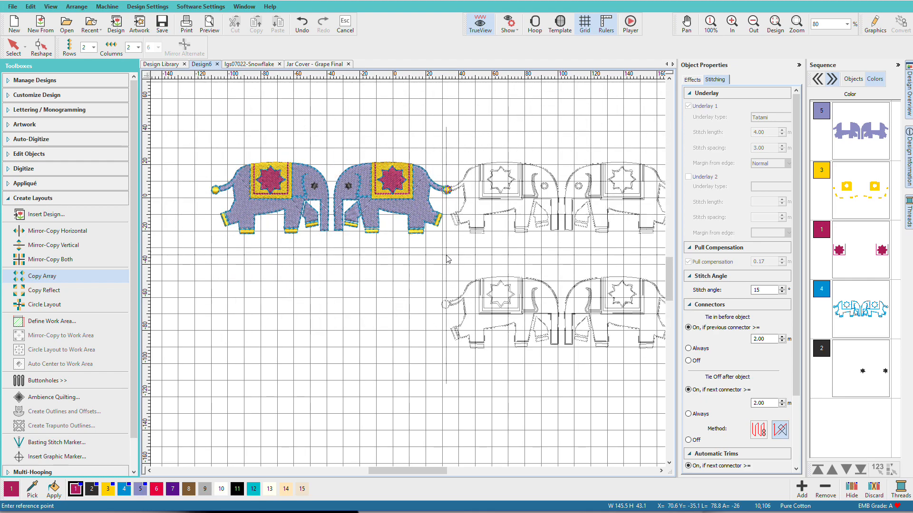
left_click(452, 237)
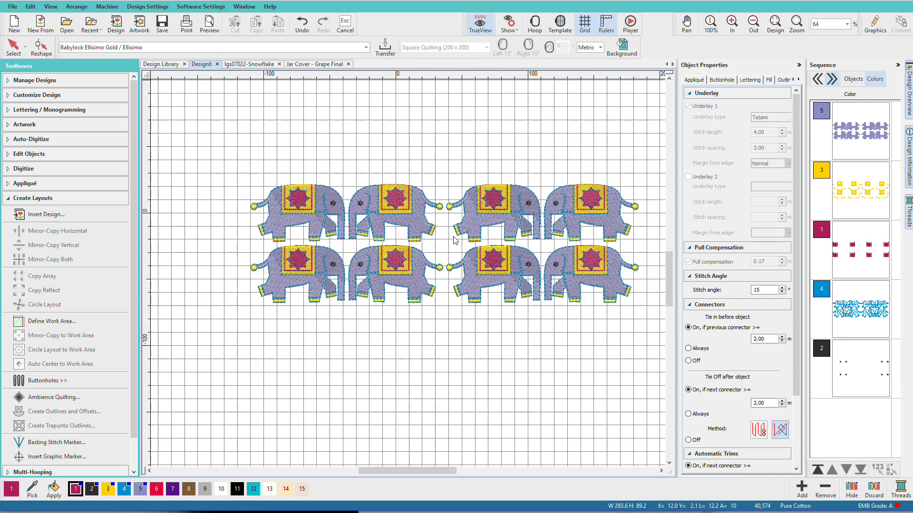
scroll("right", 3)
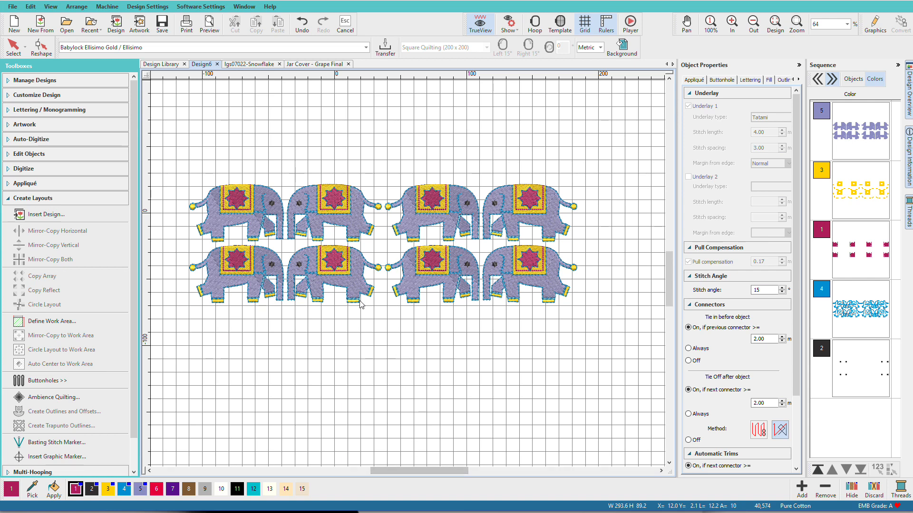
mouse_move(594, 330)
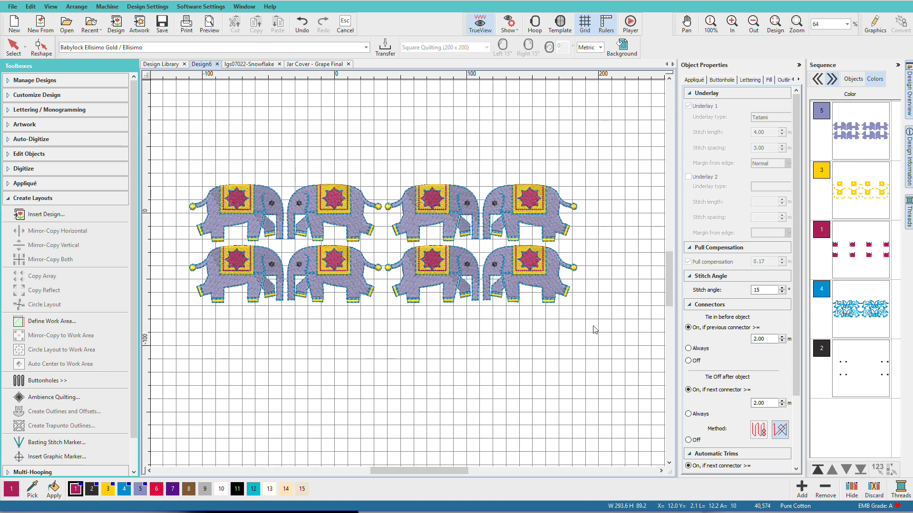
mouse_move(163, 243)
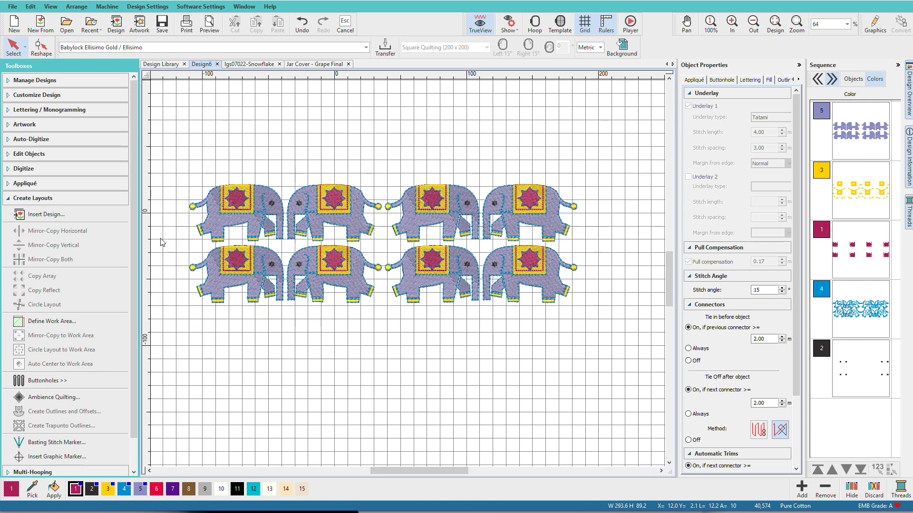
Flip the bottom elephant row with Mirror Y so rows meet feet to feet, then show the Grape jar cover design.
left_click(291, 271)
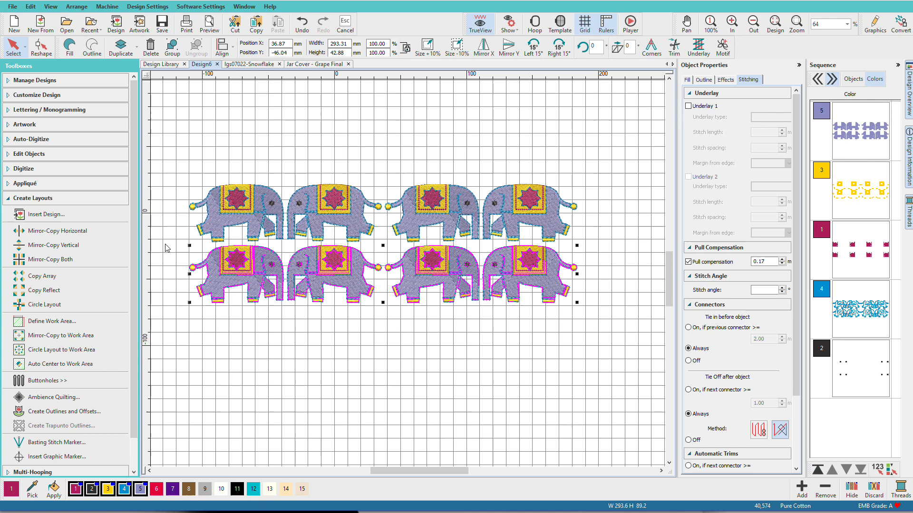
mouse_move(508, 47)
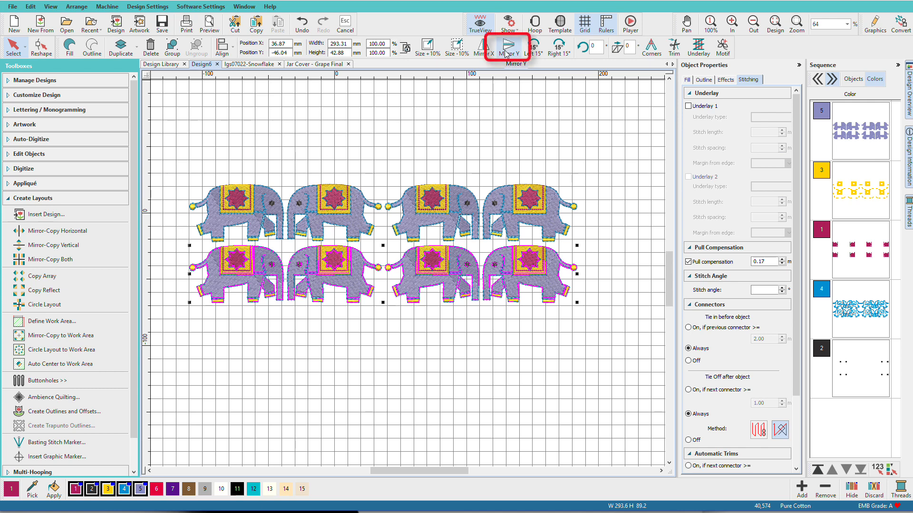
mouse_move(511, 48)
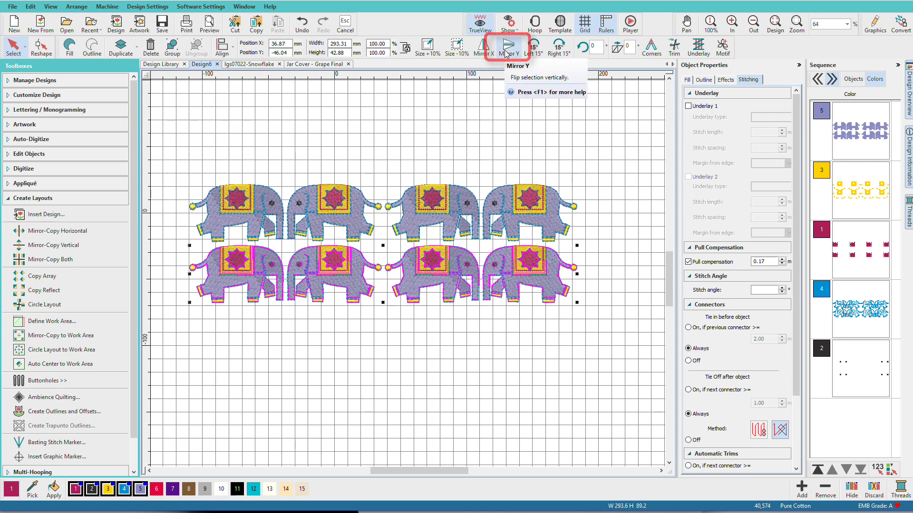
left_click(508, 45)
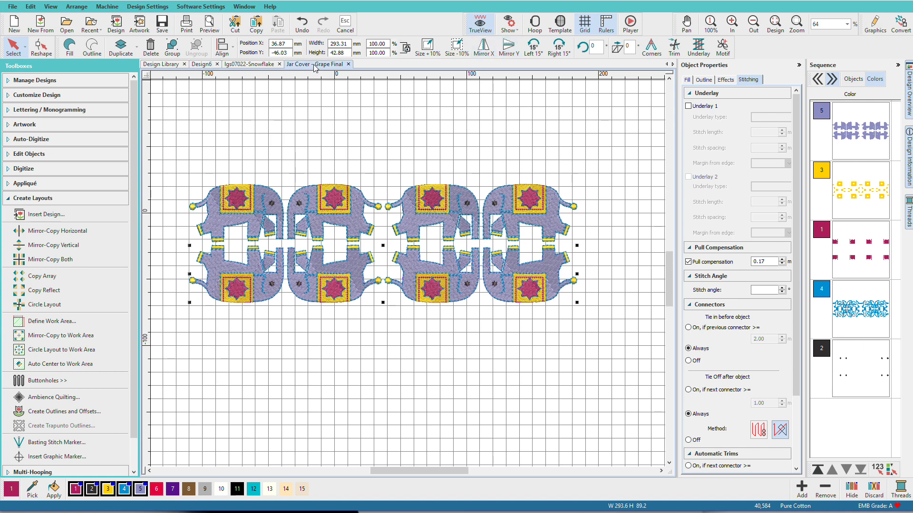
left_click(298, 63)
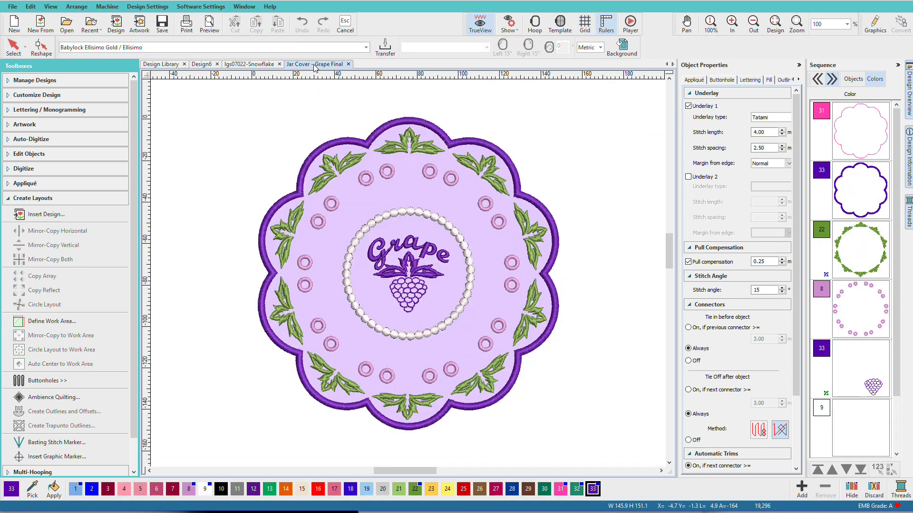